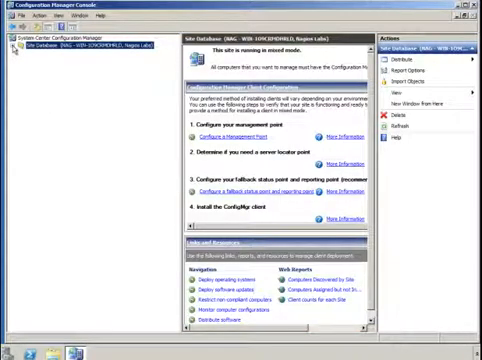
Expand Computer Management in the console tree
{"action": "left_click", "coordinate": [10, 45]}
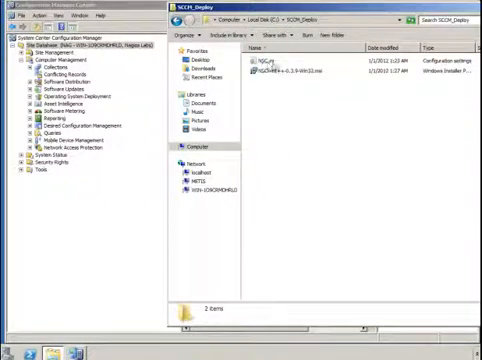
Open NSC.ini from the SCCM_Deploy folder in Notepad
{"action": "left_click", "coordinate": [285, 72]}
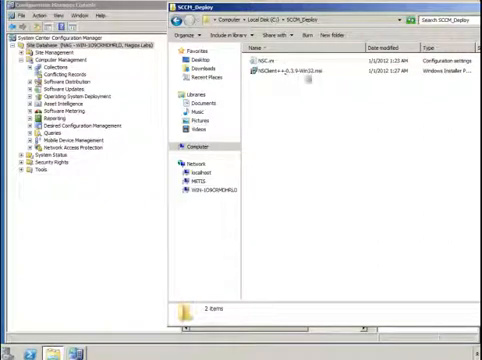
{"action": "left_click", "coordinate": [280, 78]}
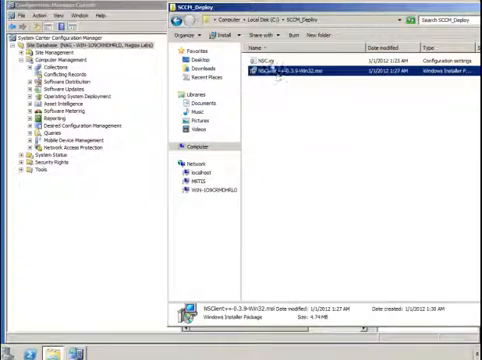
{"action": "left_click", "coordinate": [270, 58]}
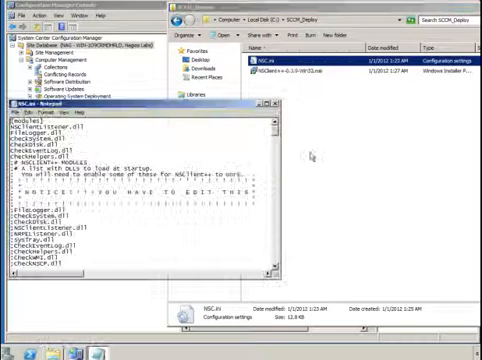
Scroll through NSC.ini down to the NSCA Agent section
{"action": "scroll", "scroll_direction": "down", "scroll_amount": 3}
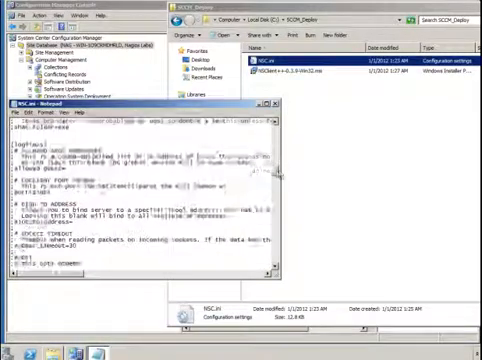
{"action": "scroll", "scroll_direction": "down", "scroll_amount": 3}
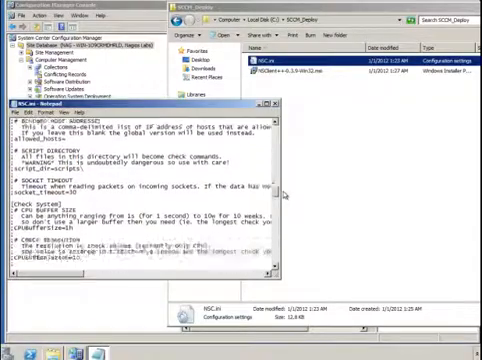
{"action": "scroll", "scroll_direction": "down", "scroll_amount": 3}
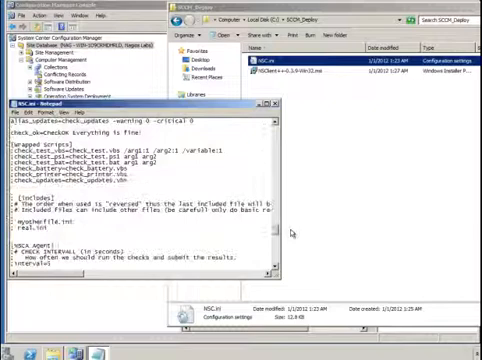
{"action": "scroll", "scroll_direction": "down", "scroll_amount": 3}
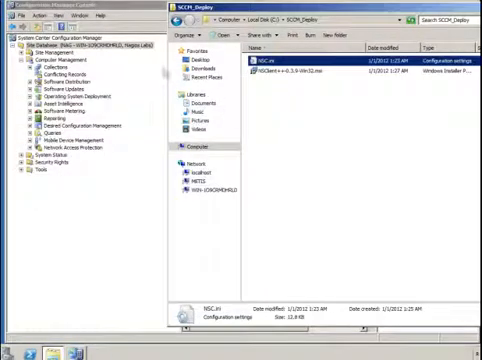
Select NSC.ini in the SCCM_Deploy folder and close the Explorer window
{"action": "left_click", "coordinate": [265, 67]}
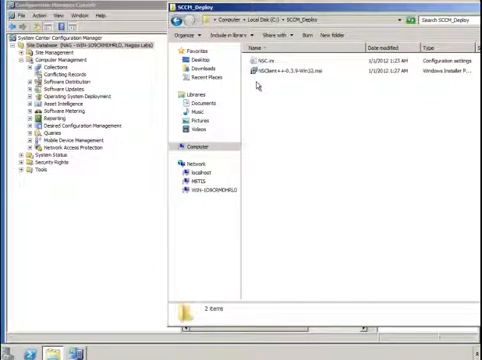
{"action": "left_click", "coordinate": [290, 78]}
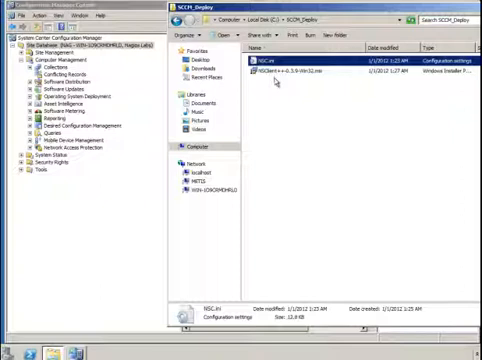
{"action": "mouse_move", "coordinate": [270, 79]}
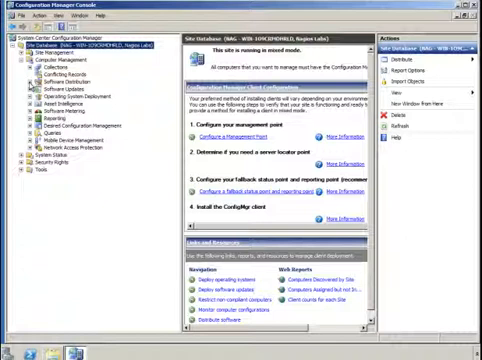
Under Software Distribution, start a new package named 'NSClient++ Agent'
{"action": "left_click", "coordinate": [12, 94]}
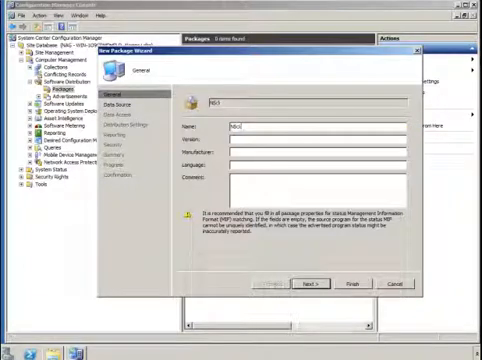
{"action": "type", "text": "NSClient++ 4"}
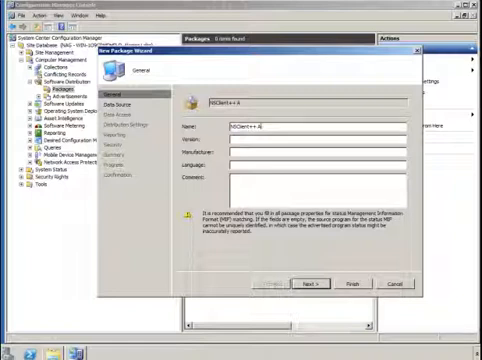
{"action": "type", "text": "gent"}
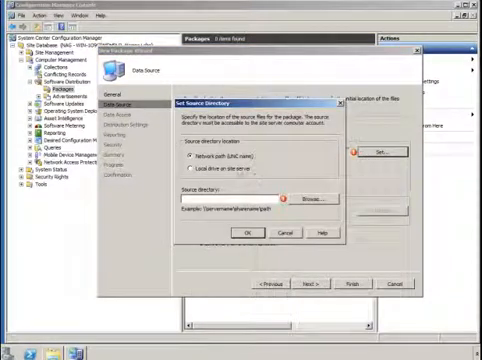
Set the package source to local drive C:\SCCM_Deploy and reach Distribution Settings
{"action": "left_click", "coordinate": [309, 204]}
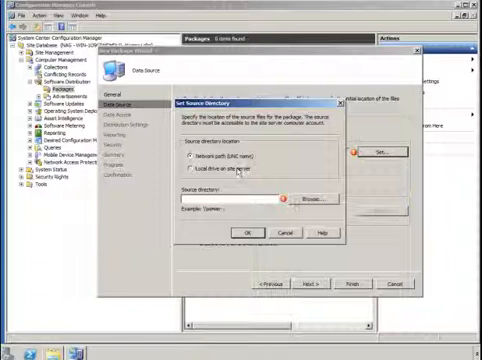
{"action": "left_click", "coordinate": [306, 190]}
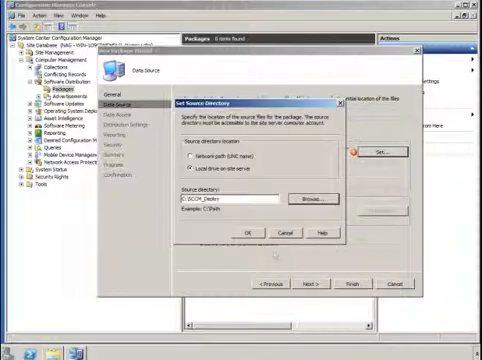
{"action": "left_click", "coordinate": [245, 231]}
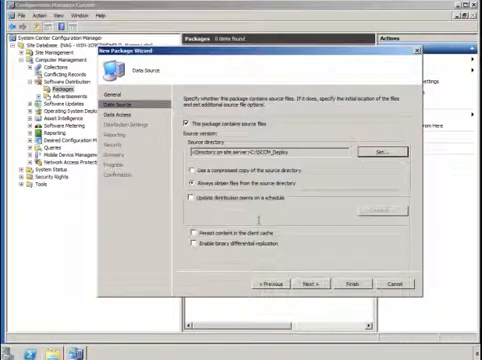
{"action": "left_click", "coordinate": [303, 284]}
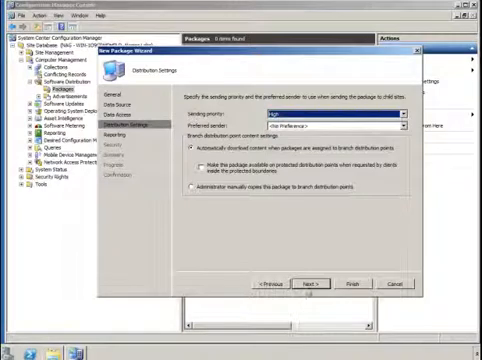
Complete the wizard to create NSClient++ Agent 0.3.9 EN and select it under Packages
{"action": "left_click", "coordinate": [311, 281]}
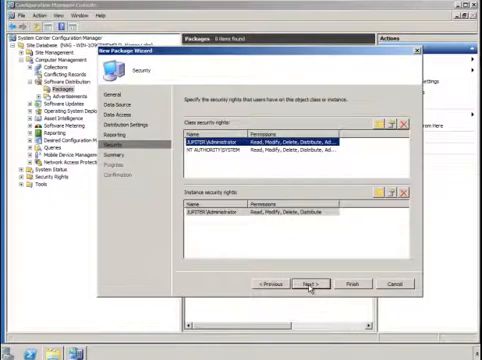
{"action": "left_click", "coordinate": [306, 288]}
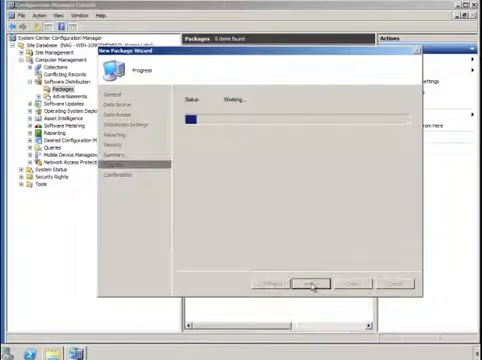
{"action": "left_click", "coordinate": [310, 284]}
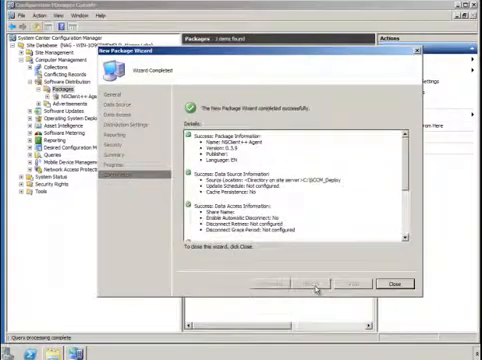
{"action": "left_click", "coordinate": [388, 284]}
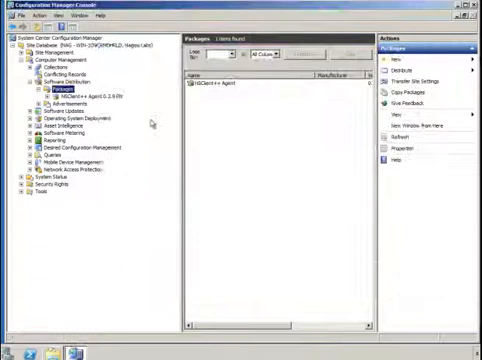
{"action": "left_click", "coordinate": [80, 88]}
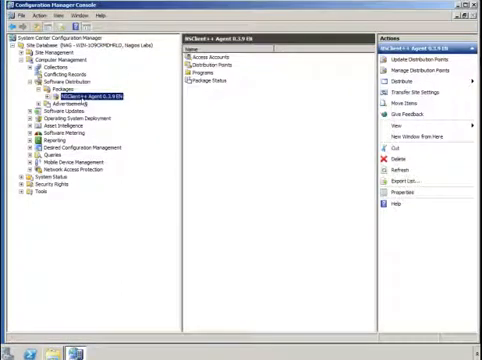
Start a new program named 'NSClient++' under the package's Programs
{"action": "left_click", "coordinate": [67, 116]}
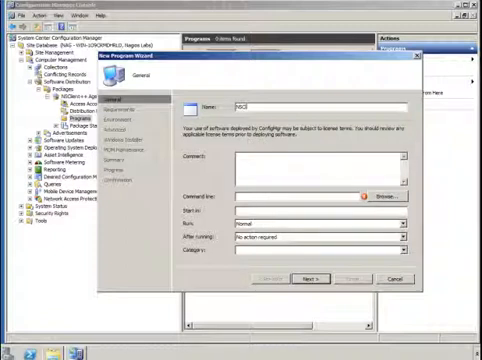
{"action": "type", "text": "NSClient++"}
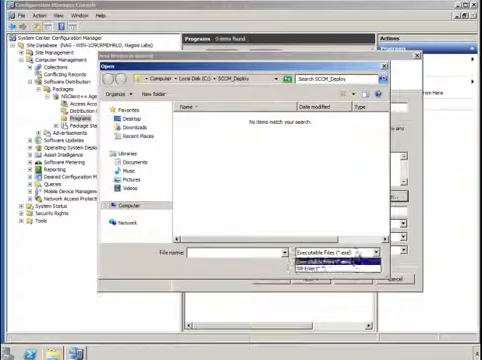
Choose the NSClient++ .msi, showing All Files, as the program's command line
{"action": "left_click", "coordinate": [343, 261]}
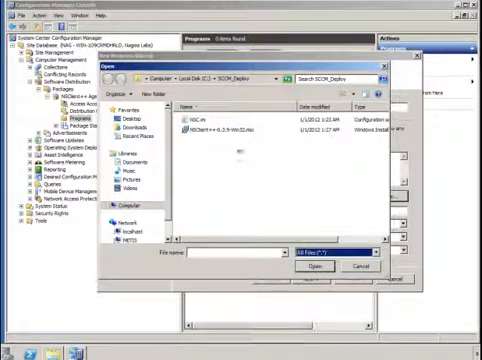
{"action": "left_click", "coordinate": [312, 267]}
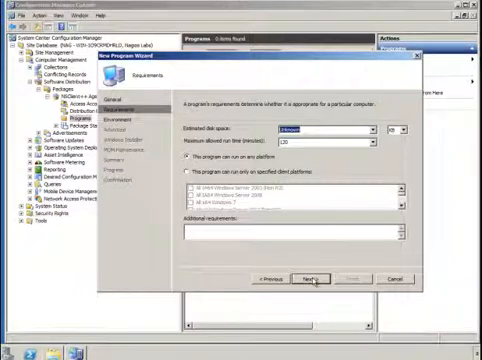
Keep the default requirements: unknown disk space, 120-minute run limit
{"action": "left_click", "coordinate": [311, 278]}
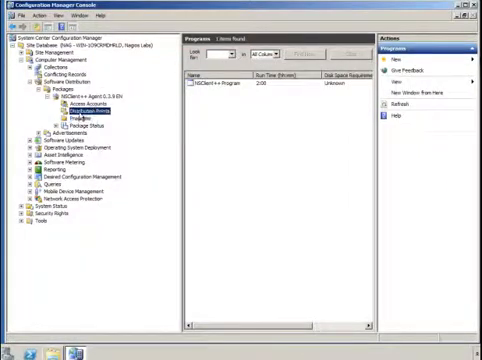
Add WIN-1O9CRMDHRLD as the NSClient++ package's distribution point, then expand Operating System Deployment
{"action": "right_click", "coordinate": [76, 115]}
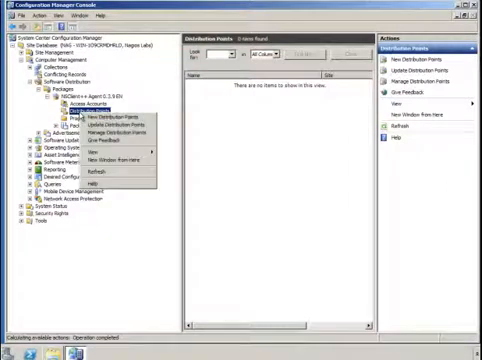
{"action": "left_click", "coordinate": [108, 120]}
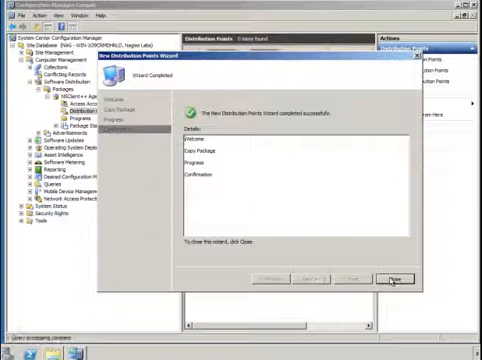
{"action": "left_click", "coordinate": [406, 277]}
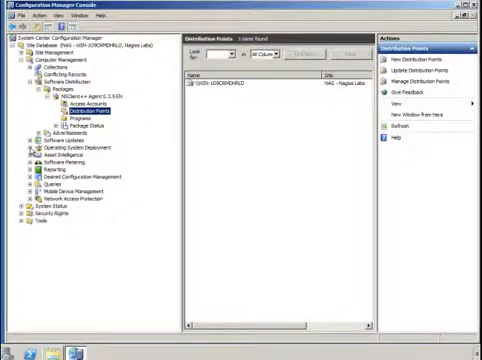
{"action": "left_click", "coordinate": [20, 158]}
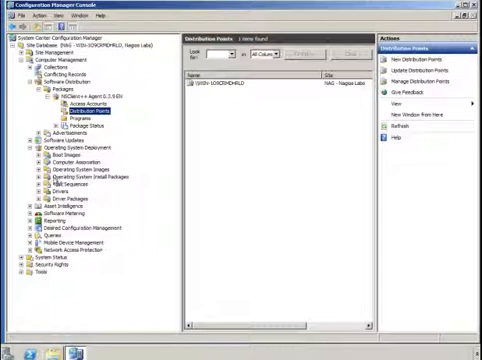
Create a custom task sequence 'NSClient++' with comment 'Super Awesome Task Sequence'
{"action": "left_click", "coordinate": [88, 172]}
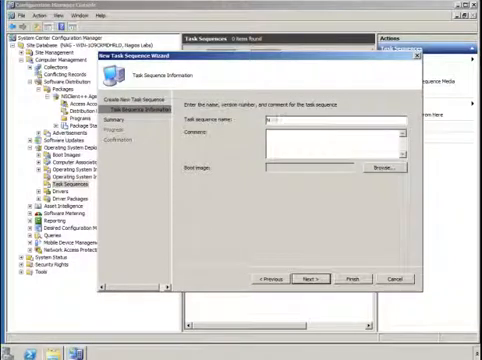
{"action": "type", "text": "NSClient-4"}
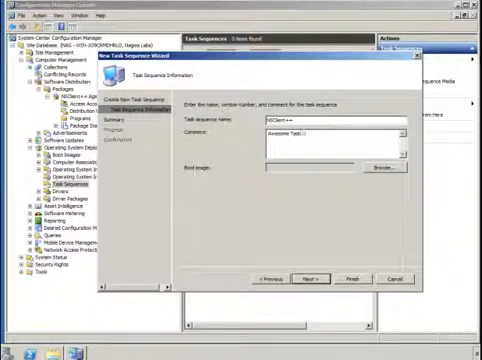
{"action": "type", "text": "Awesome Task Sequence"}
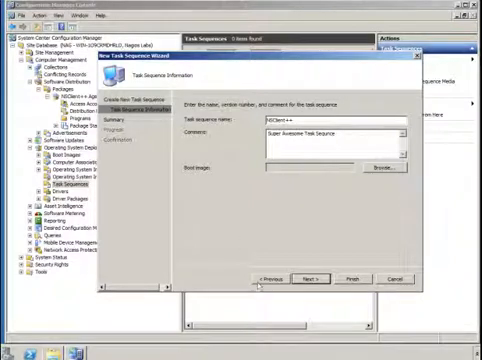
{"action": "left_click", "coordinate": [315, 280]}
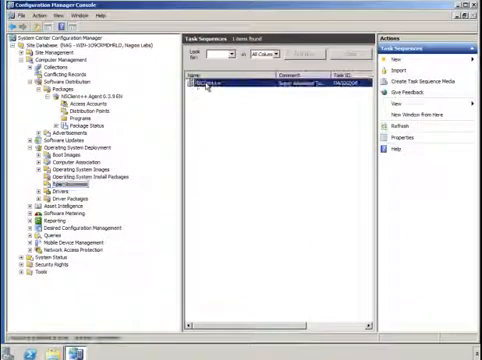
Add an Install Software step using NSClient++ Program from the NSClient++ Agent 0.3.9 EN package
{"action": "right_click", "coordinate": [210, 79]}
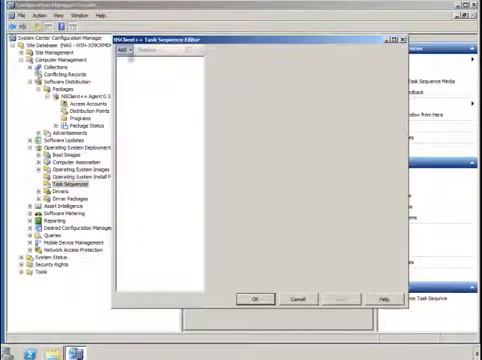
{"action": "left_click", "coordinate": [121, 48]}
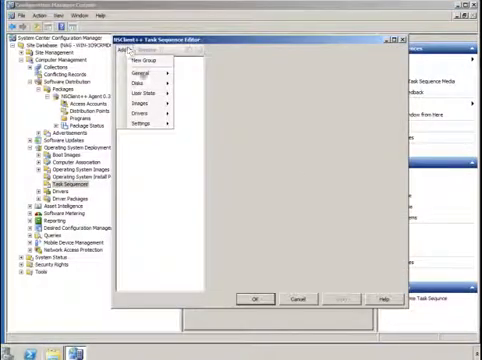
{"action": "mouse_move", "coordinate": [140, 79]}
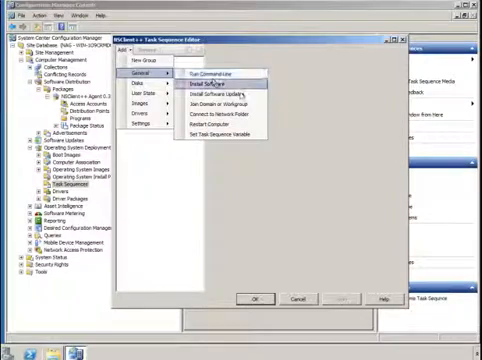
{"action": "left_click", "coordinate": [199, 74]}
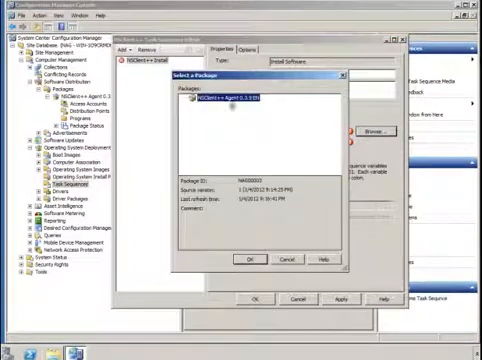
{"action": "left_click", "coordinate": [247, 255]}
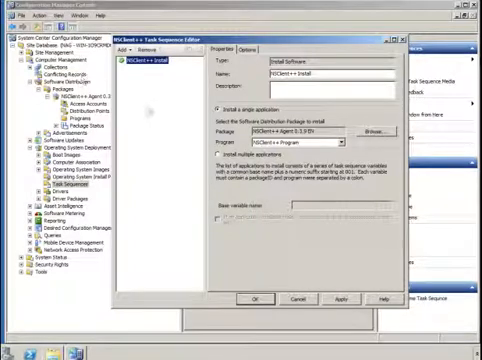
Add a 'copy NSC.ini' command-line step copying NSC.ini, run from the NSClient++ Agent package
{"action": "left_click", "coordinate": [123, 48]}
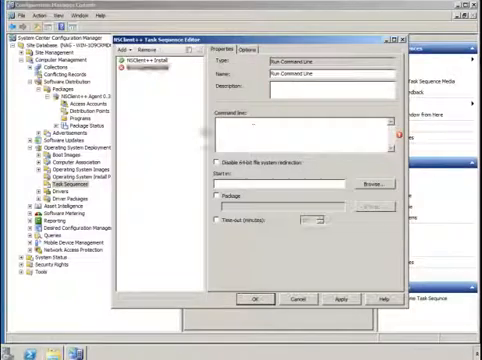
{"action": "left_click", "coordinate": [160, 65]}
{"action": "type", "text": "cmd.exe /c copy /y NSC.ini \"C:\\Program Files\\NSClient++\\\""}
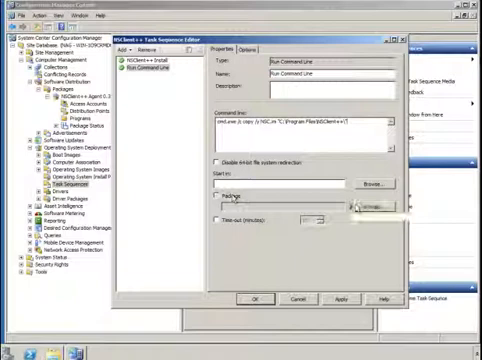
{"action": "left_click", "coordinate": [221, 205]}
{"action": "type", "text": "copy NSC.ini"}
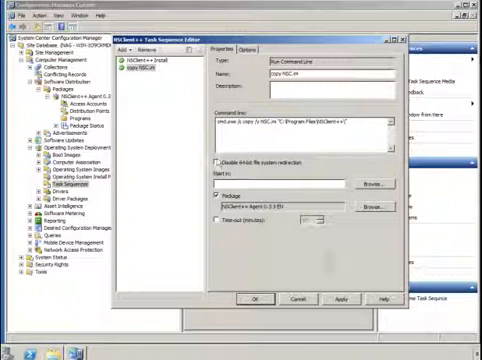
{"action": "left_click", "coordinate": [125, 49]}
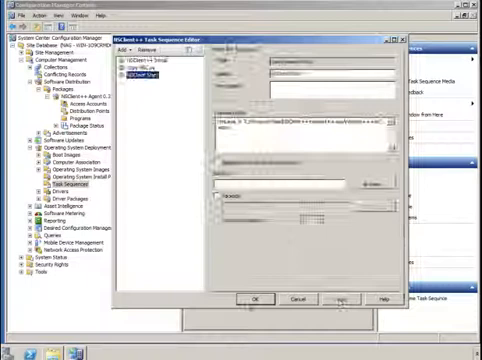
Save the task sequence with its third step that starts the NSClient++ service
{"action": "left_click", "coordinate": [253, 299]}
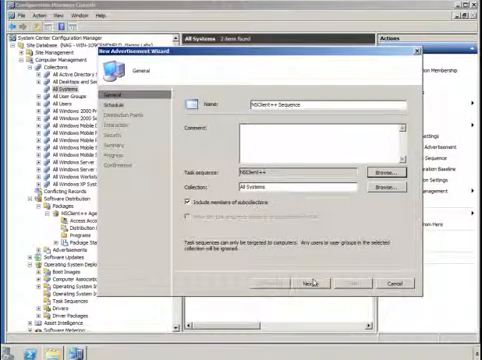
Advertise the NSClient++ Sequence to All Systems, scheduled to run as soon as possible
{"action": "left_click", "coordinate": [310, 284]}
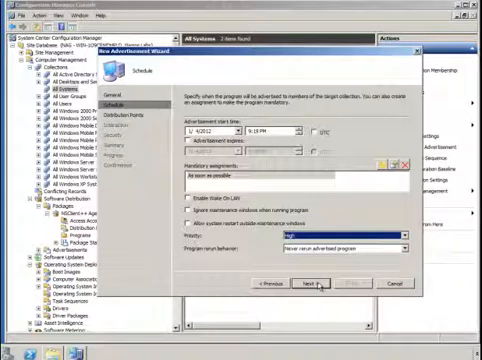
{"action": "left_click", "coordinate": [315, 281]}
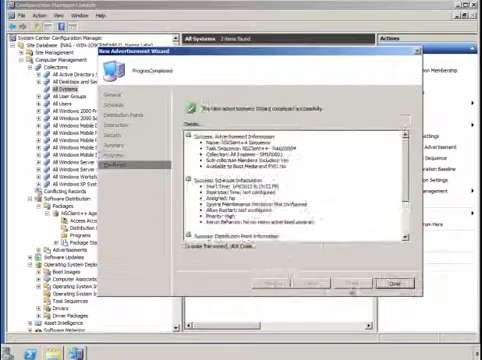
{"action": "left_click", "coordinate": [382, 288]}
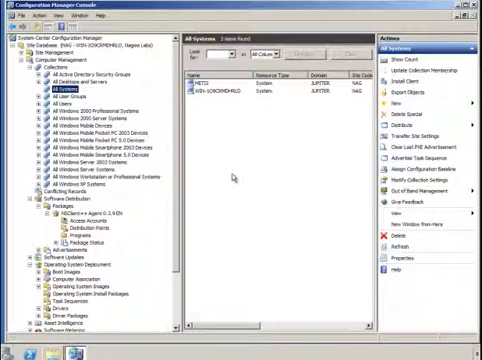
Open Configuration Manager from All Control Panel Items to view the JUPITER site properties
{"action": "scroll", "scroll_direction": "down", "scroll_amount": 3}
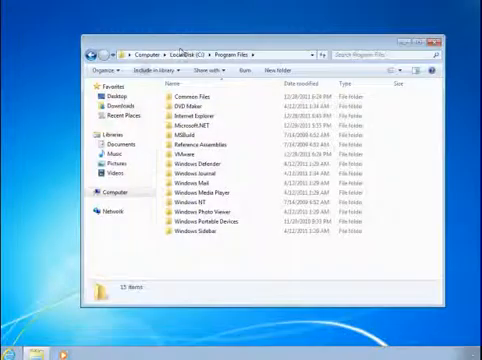
{"action": "left_click", "coordinate": [15, 350]}
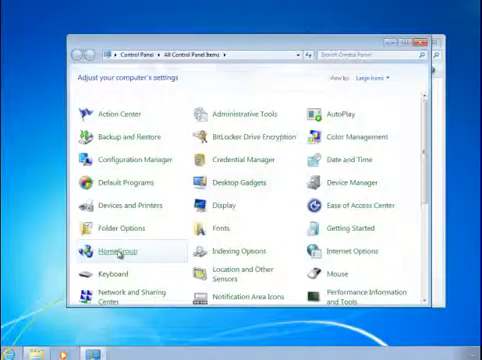
{"action": "mouse_move", "coordinate": [128, 159]}
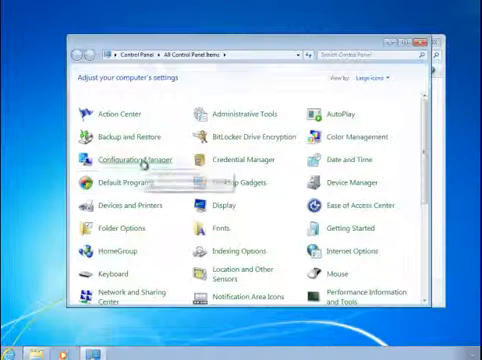
{"action": "mouse_move", "coordinate": [124, 160]}
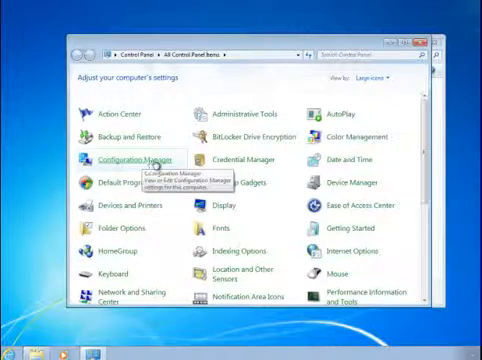
{"action": "left_click", "coordinate": [127, 158]}
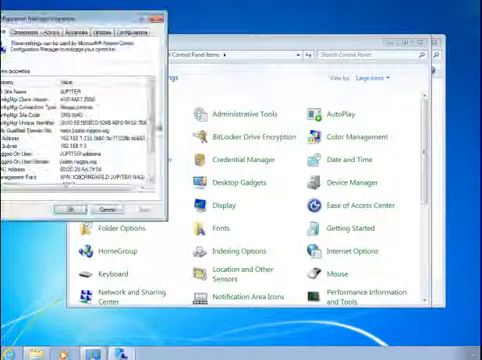